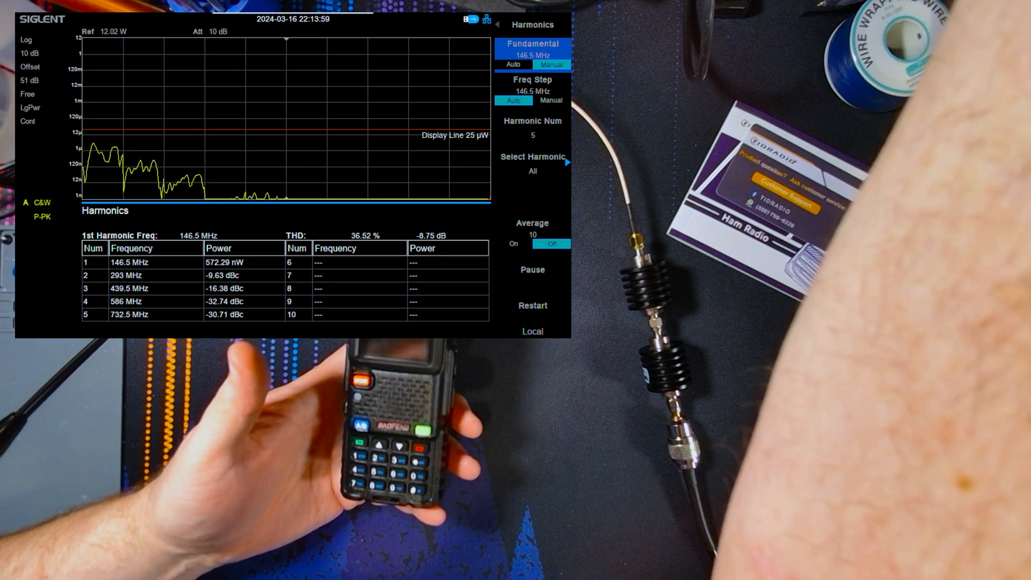
# Switch the harmonics fundamental to Manual and key in 443 for the new frequency
pyautogui.click(531, 49)
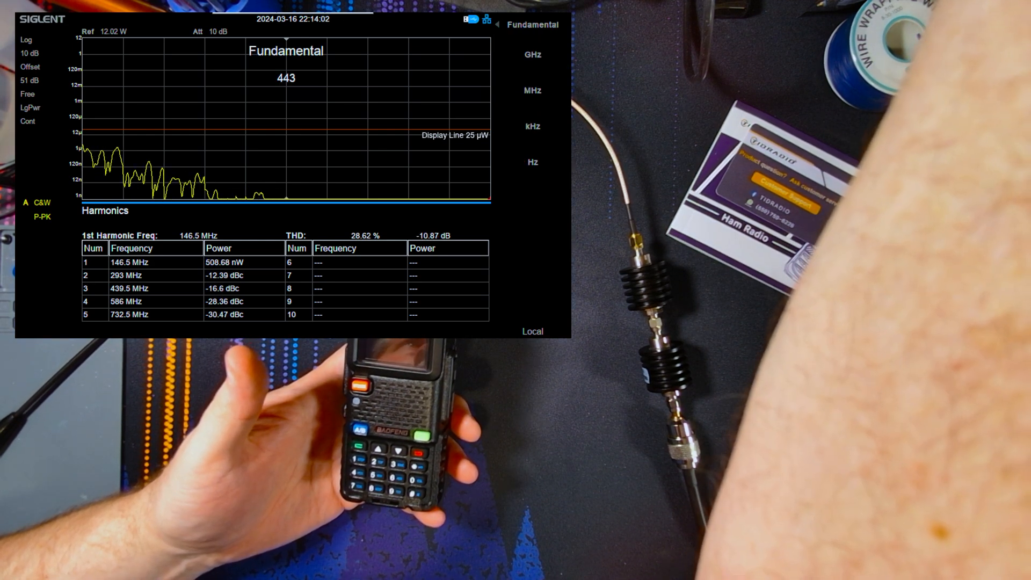